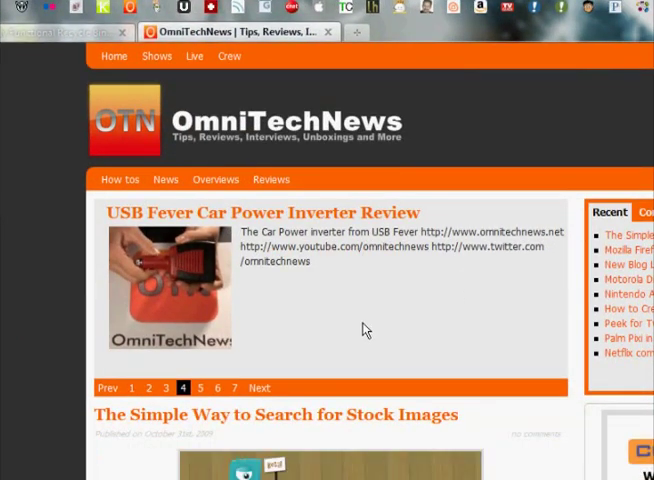
Step: Create a new taskbar toolbar from the roaming IE Quick Launch folder
scroll("down", 3)
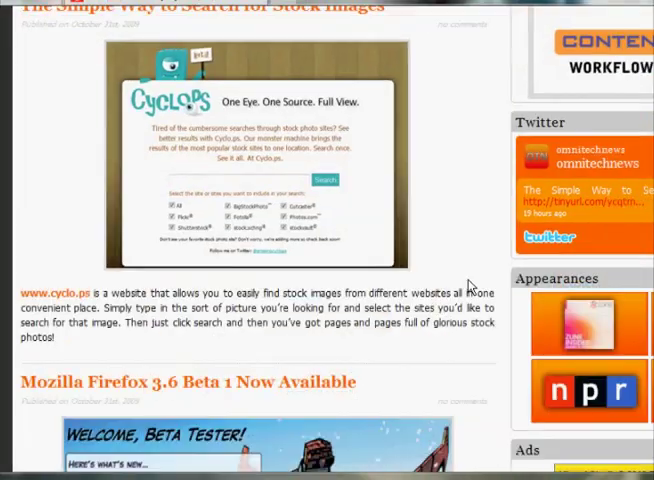
scroll("up", 3)
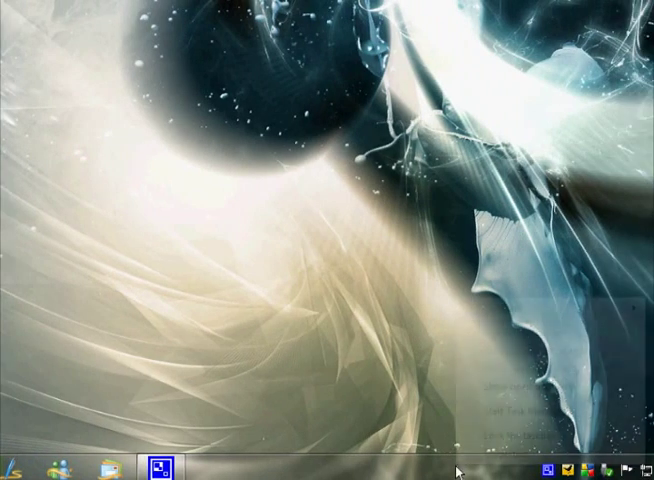
right_click(455, 470)
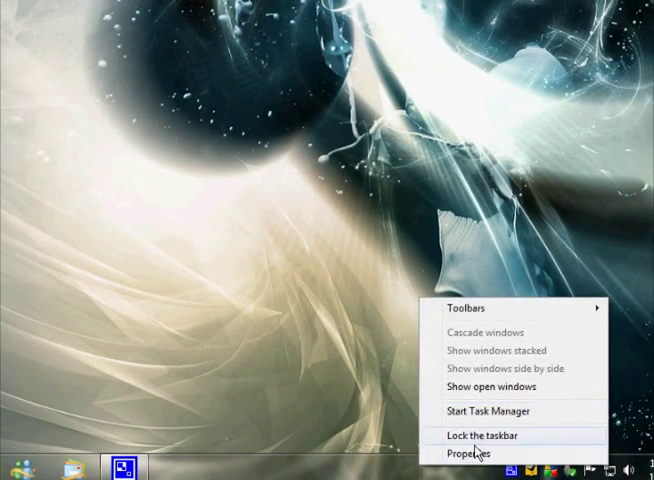
mouse_move(466, 307)
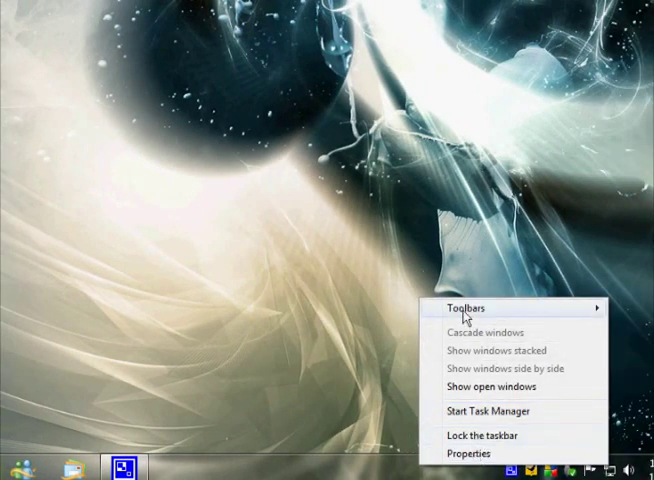
left_click(466, 307)
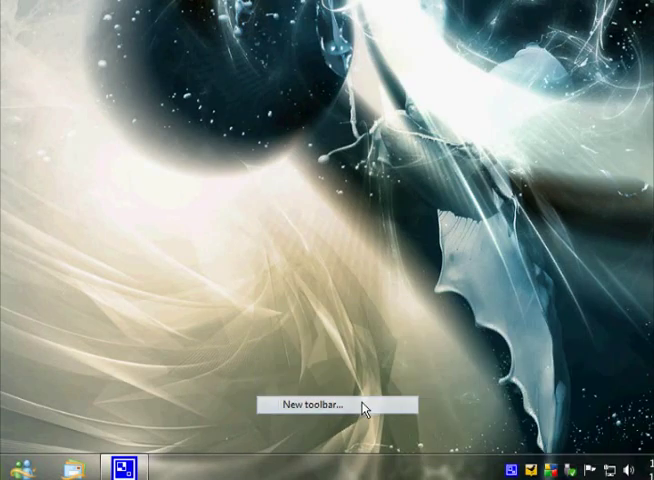
left_click(313, 405)
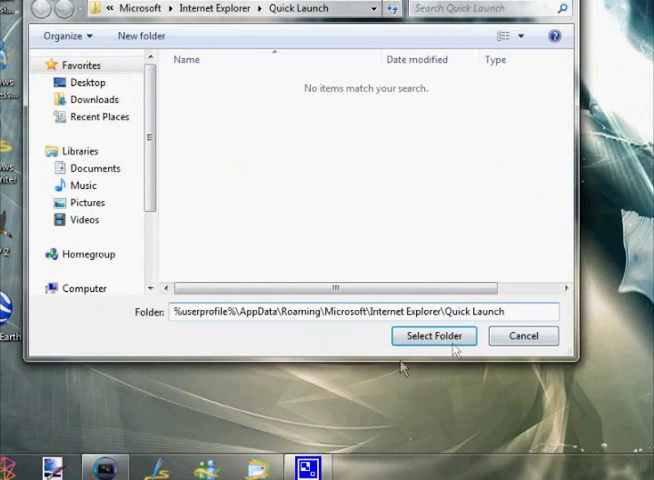
left_click(434, 336)
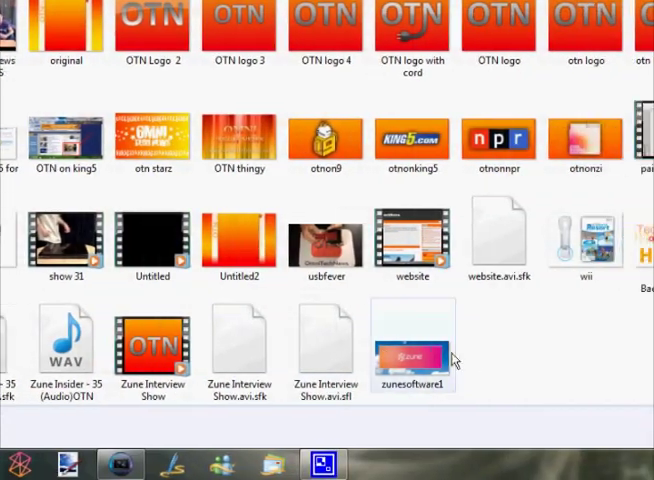
Step: Select the zunesoftware1 image (115 KB, 476 x 217) in the folder
left_click(412, 345)
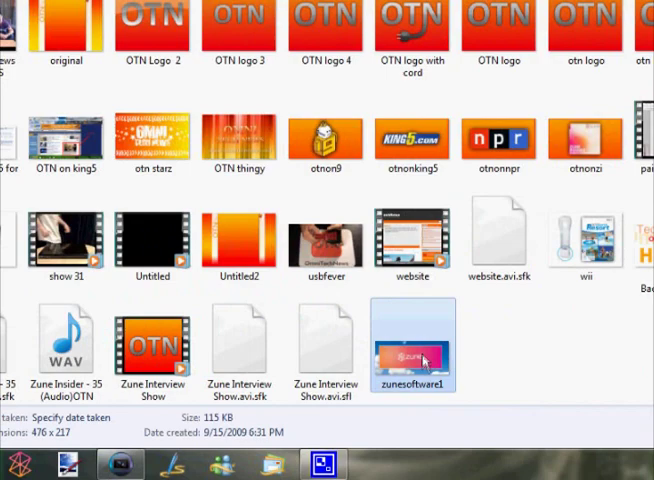
mouse_move(402, 355)
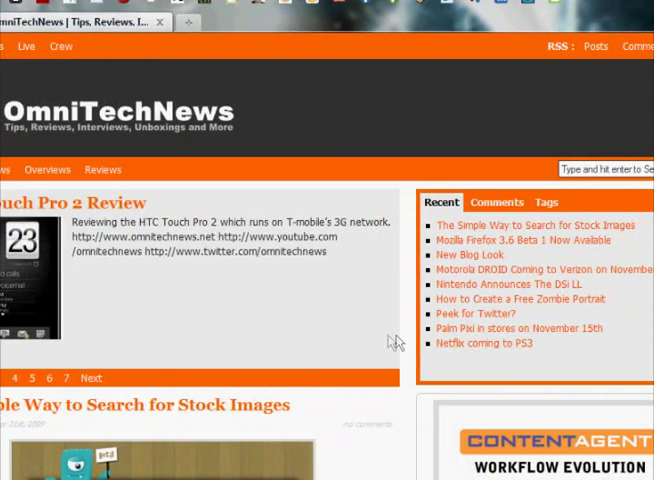
mouse_move(390, 323)
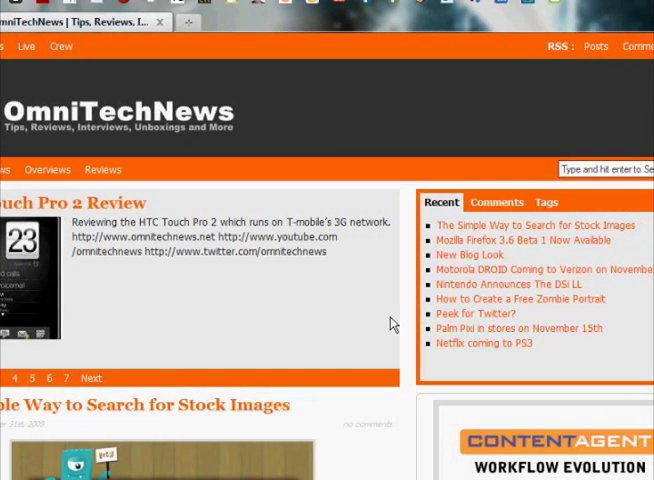